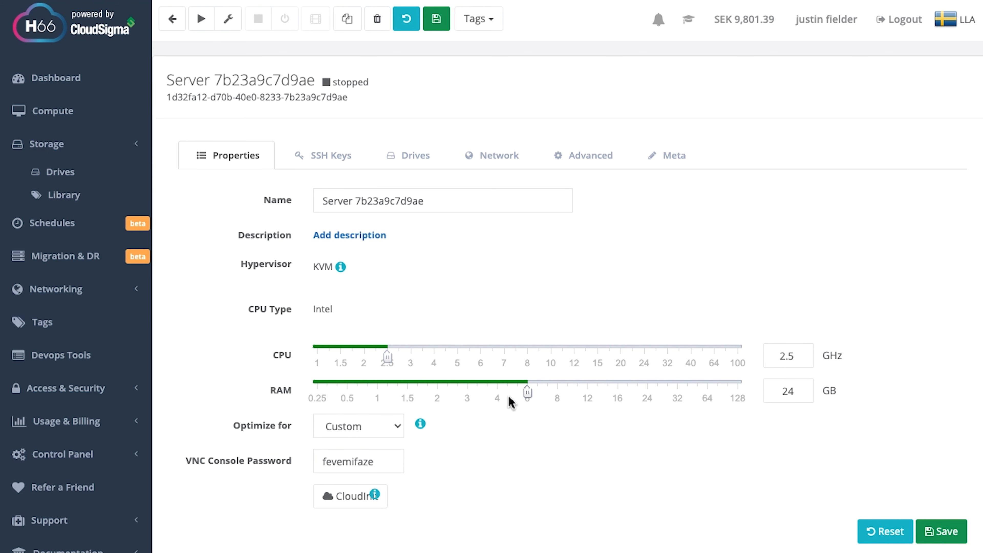
Step: Enter 10 GHz in the CPU purchase field for a one-year subscription, quoting 3,666.06 net cost
click(65, 421)
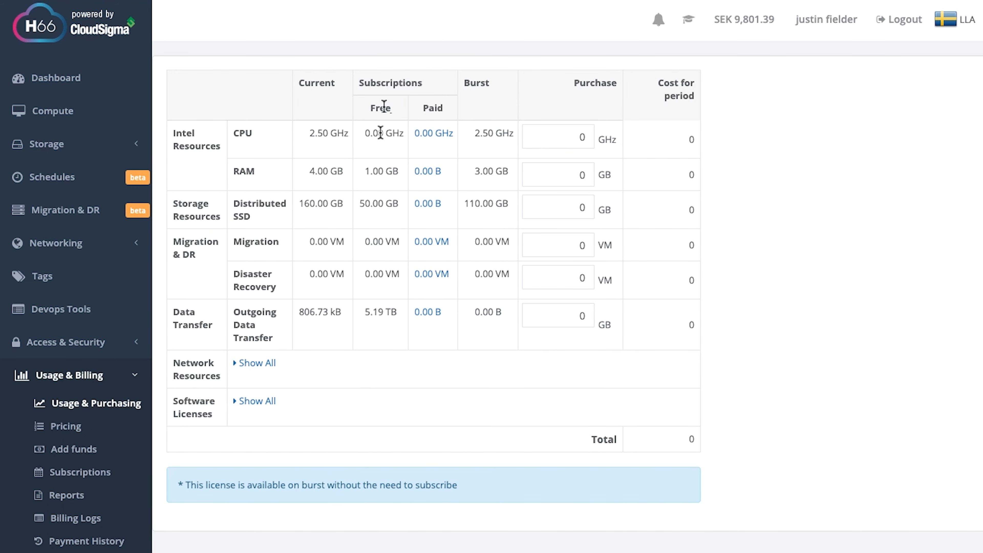
text(10)
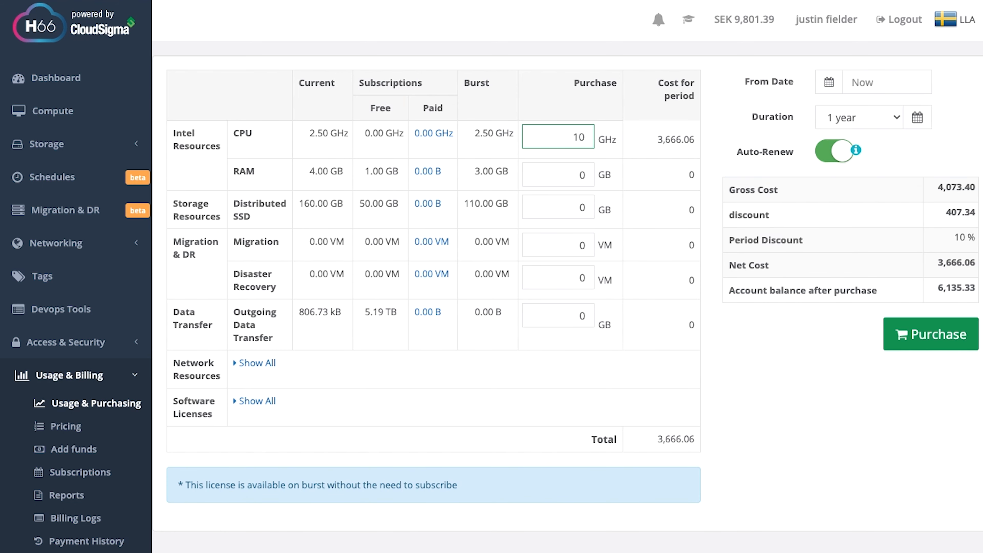